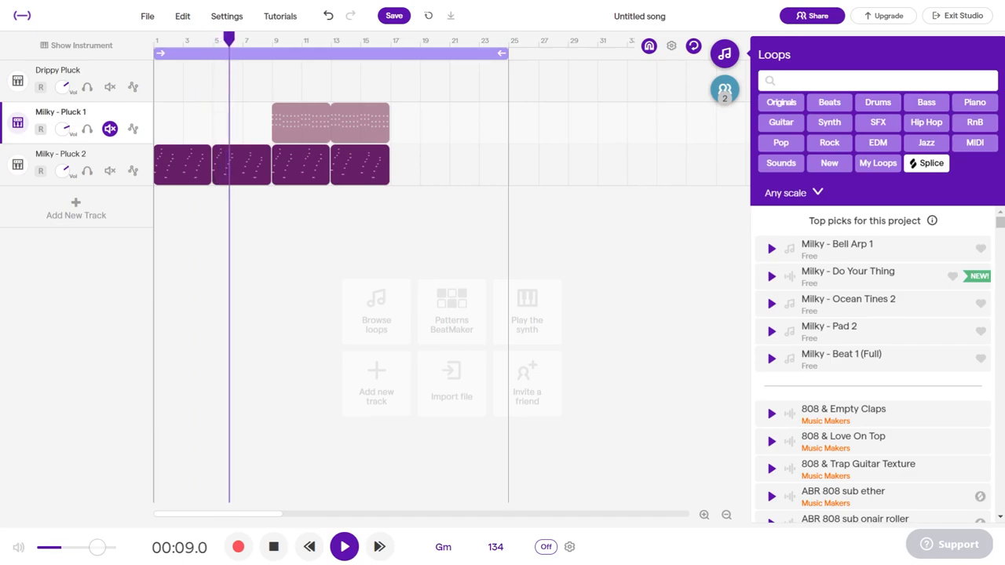
Step: Add the Bass Harmonics loop as a new track below Milky - Pluck 2
{"action": "left_click", "coordinate": [344, 546]}
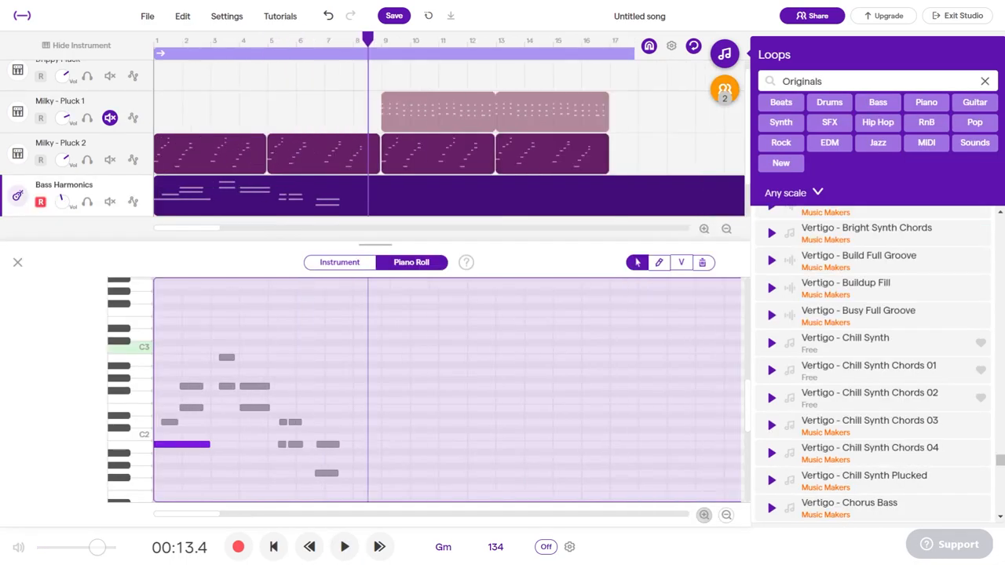
Step: Thin out and move the bass region's notes, then rewind and play to check the sparser line
{"action": "scroll", "scroll_direction": "down", "scroll_amount": 3}
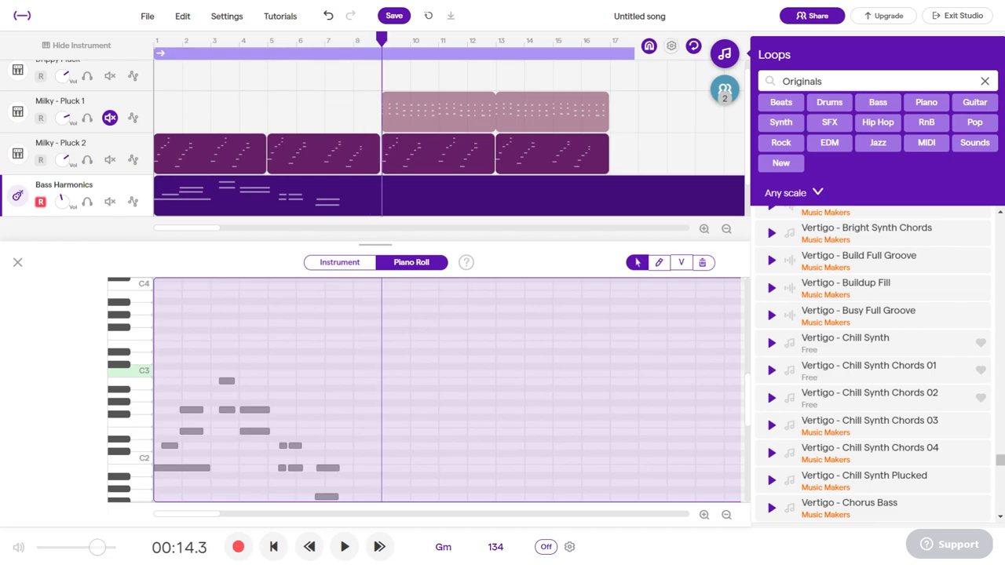
{"action": "left_click", "coordinate": [343, 547]}
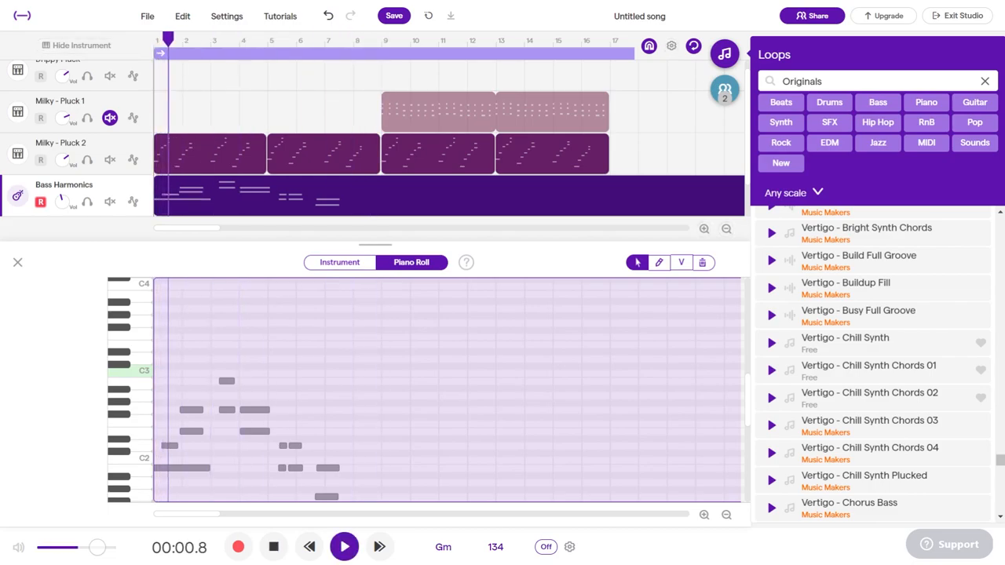
{"action": "left_click", "coordinate": [344, 547]}
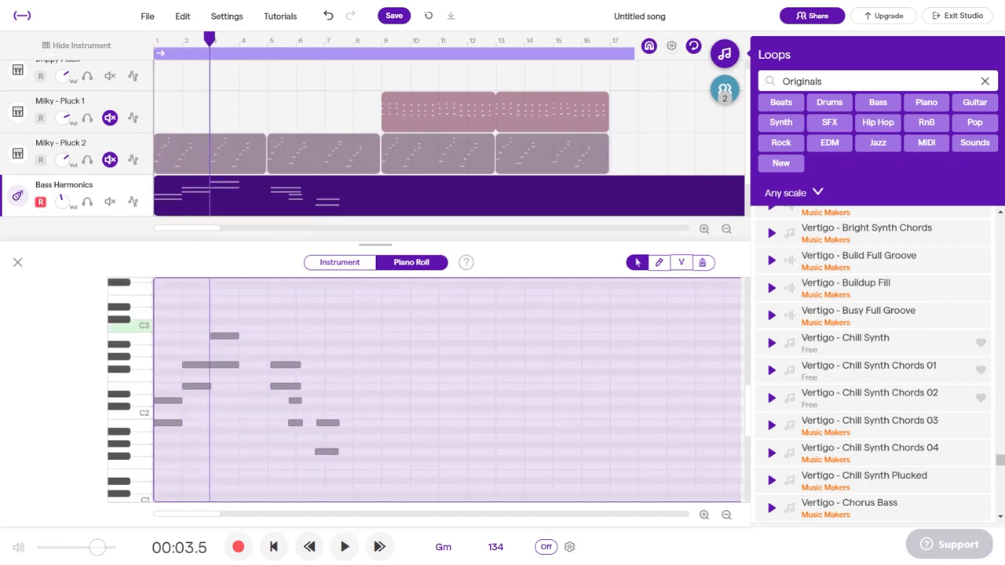
{"action": "left_click", "coordinate": [344, 546]}
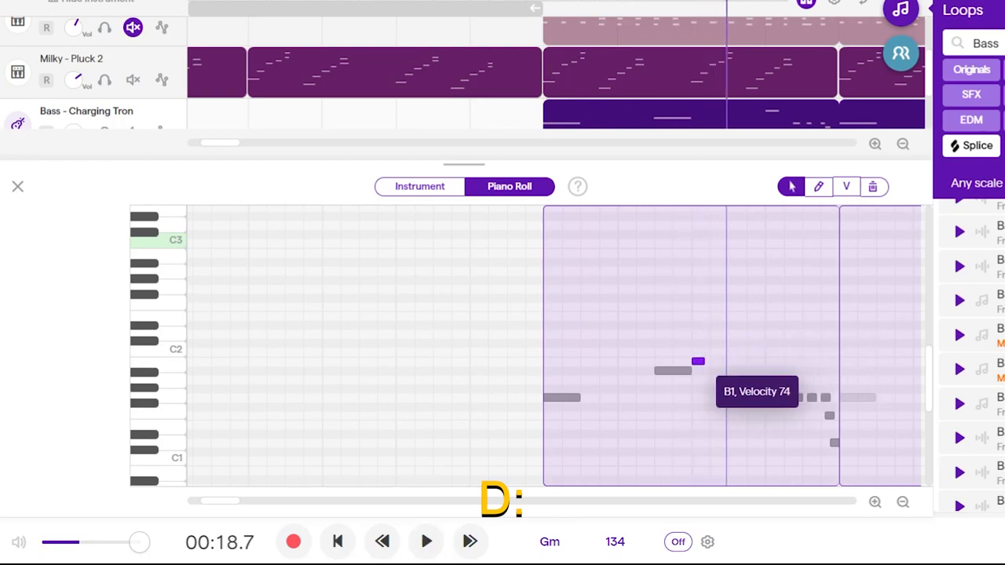
Step: Replace the bass loop with a Bass - Synth Cab Bass track, record a region and show its keyboard instrument
{"action": "left_click", "coordinate": [425, 540]}
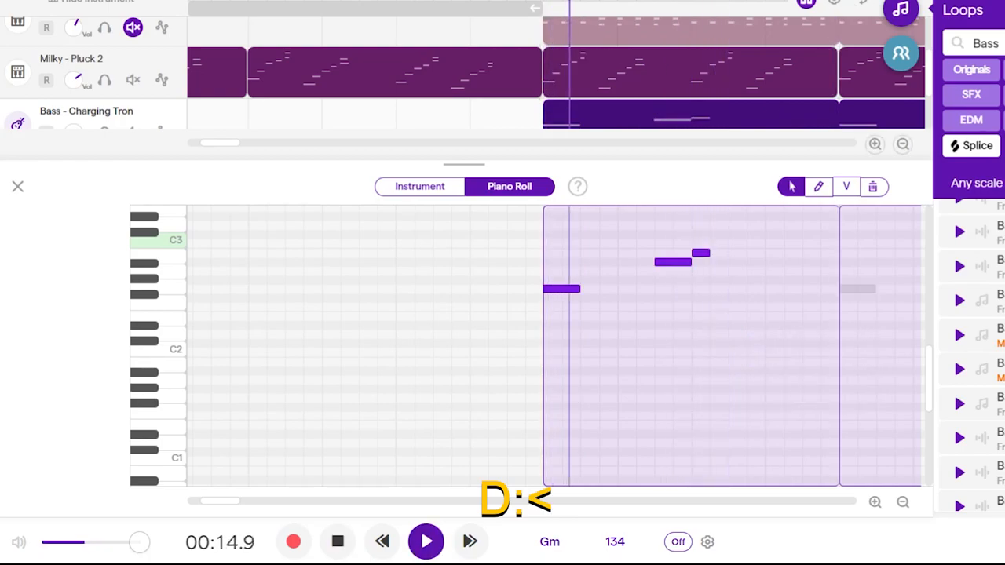
{"action": "left_click", "coordinate": [425, 541]}
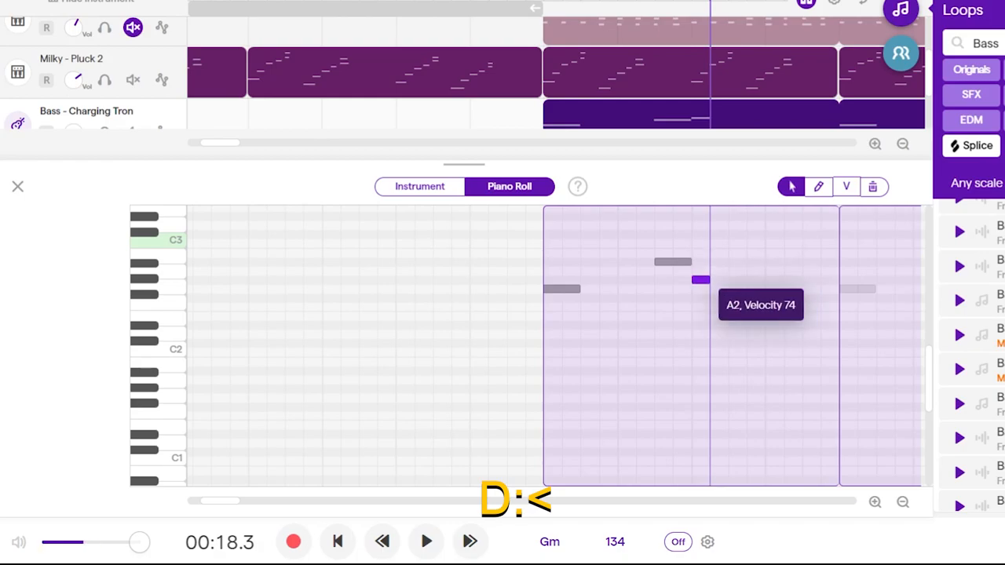
{"action": "left_click", "coordinate": [17, 185]}
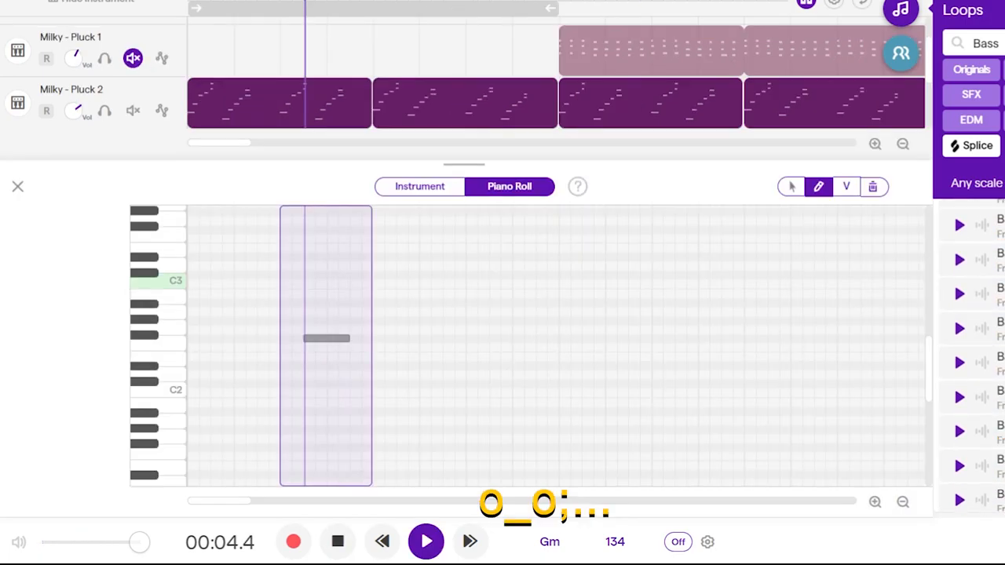
{"action": "left_click", "coordinate": [427, 542]}
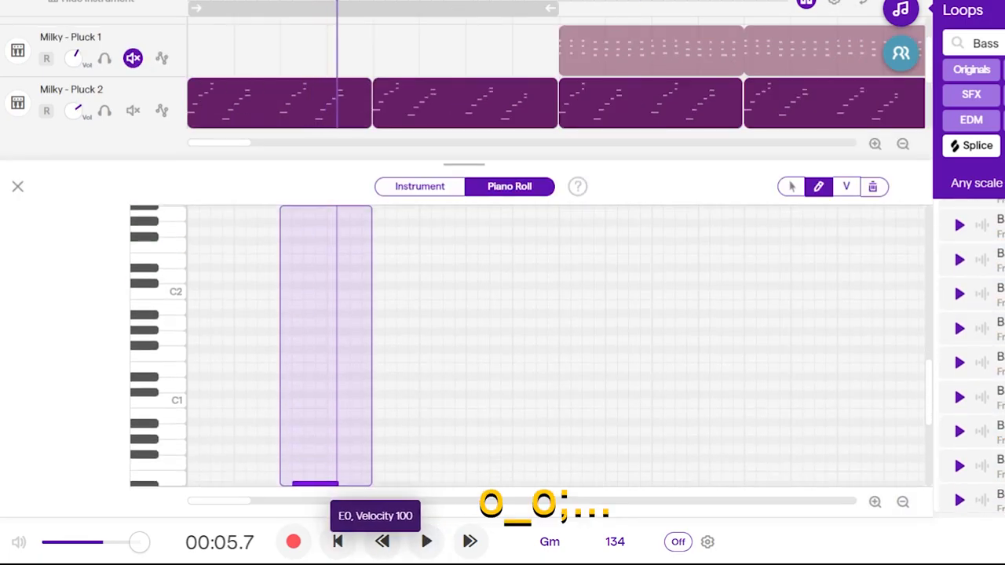
{"action": "left_click", "coordinate": [419, 185]}
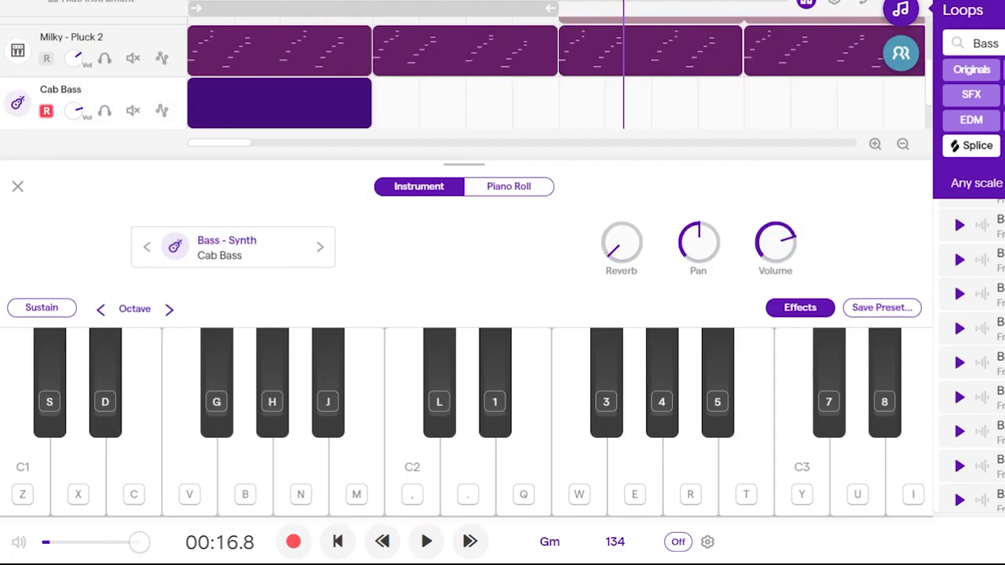
Step: Play the Cab Bass arrangement, then add Lucid - Wurly Chords 02 from the Piano loops onto a new track
{"action": "left_click", "coordinate": [426, 542]}
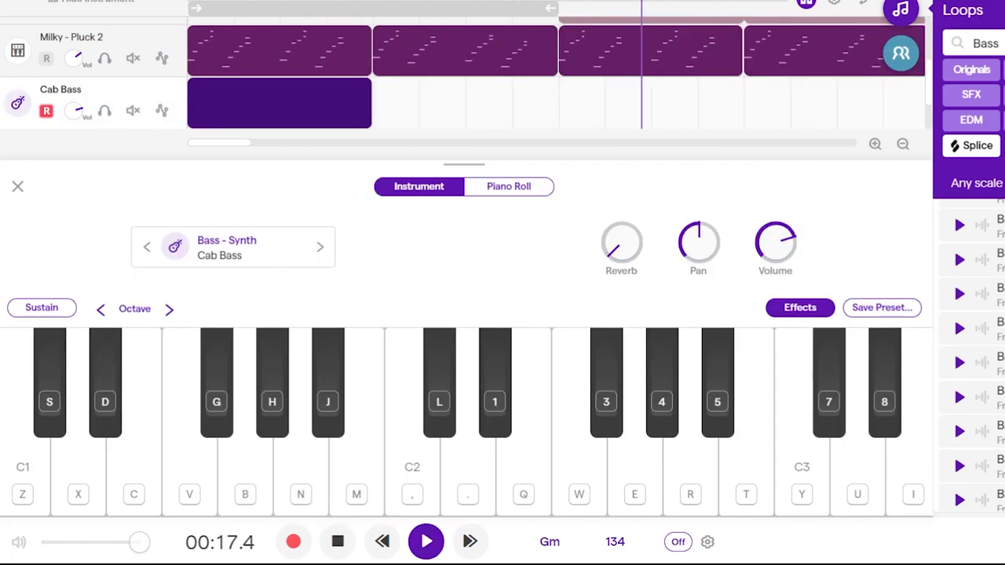
{"action": "left_click", "coordinate": [425, 541]}
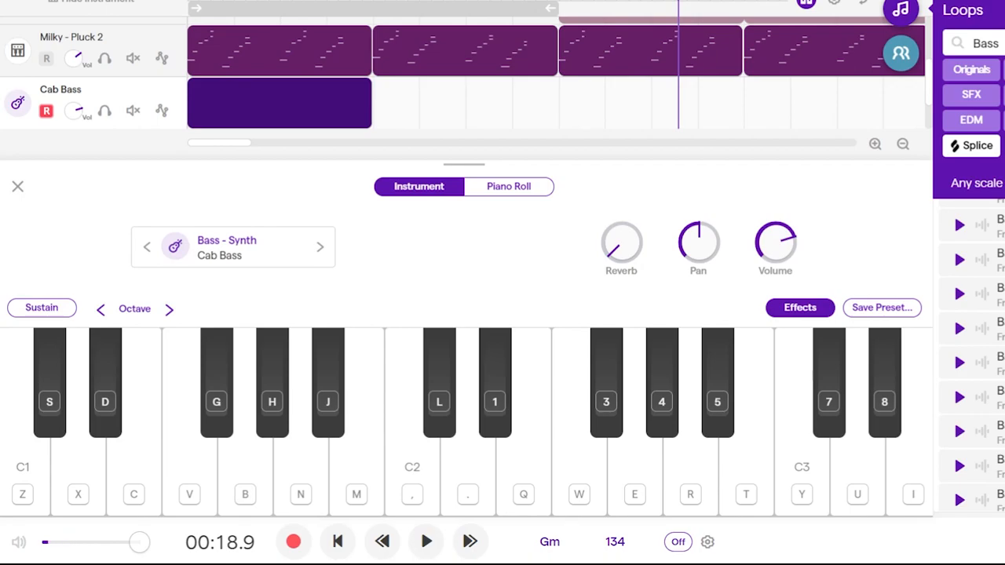
{"action": "left_click", "coordinate": [355, 432]}
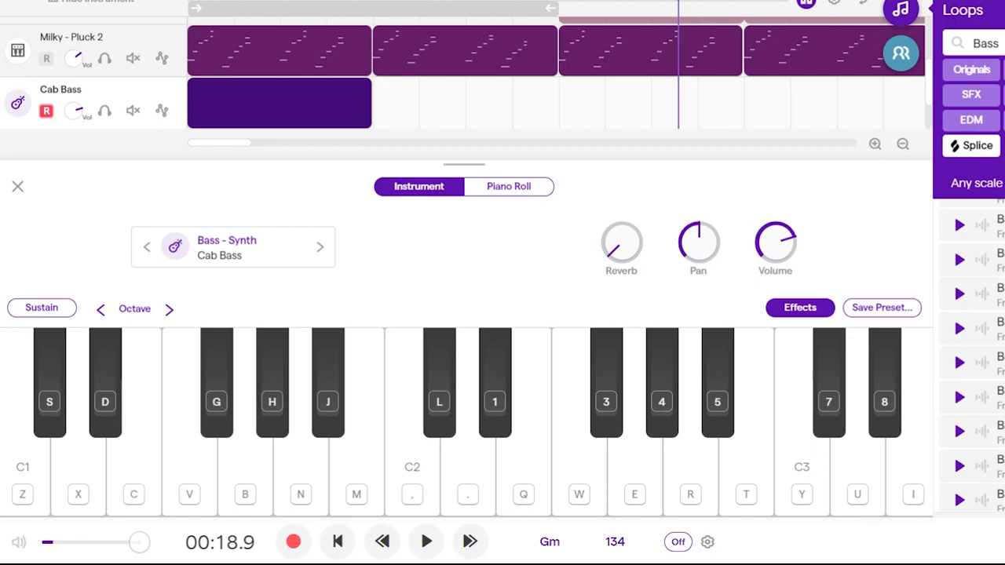
{"action": "left_click", "coordinate": [17, 185]}
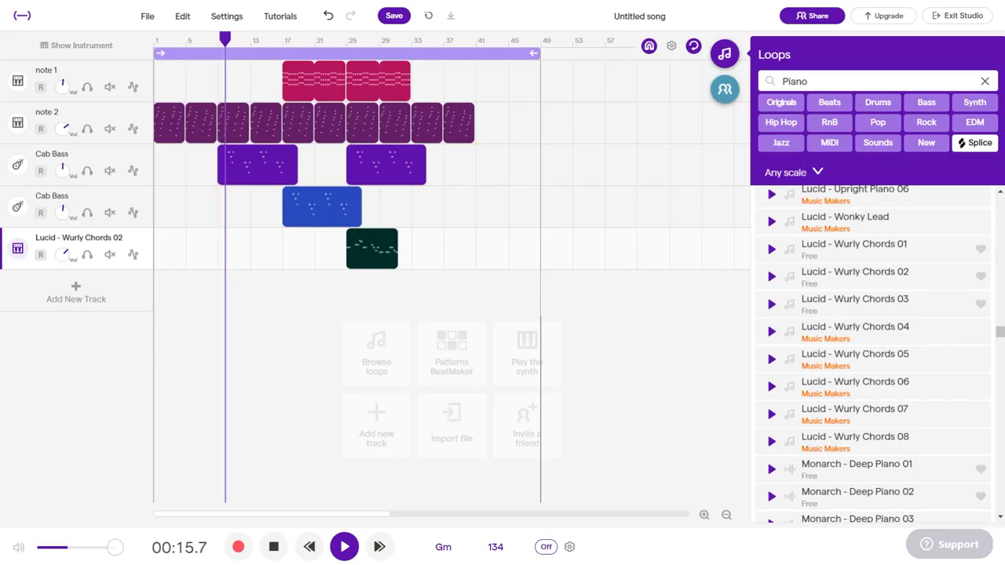